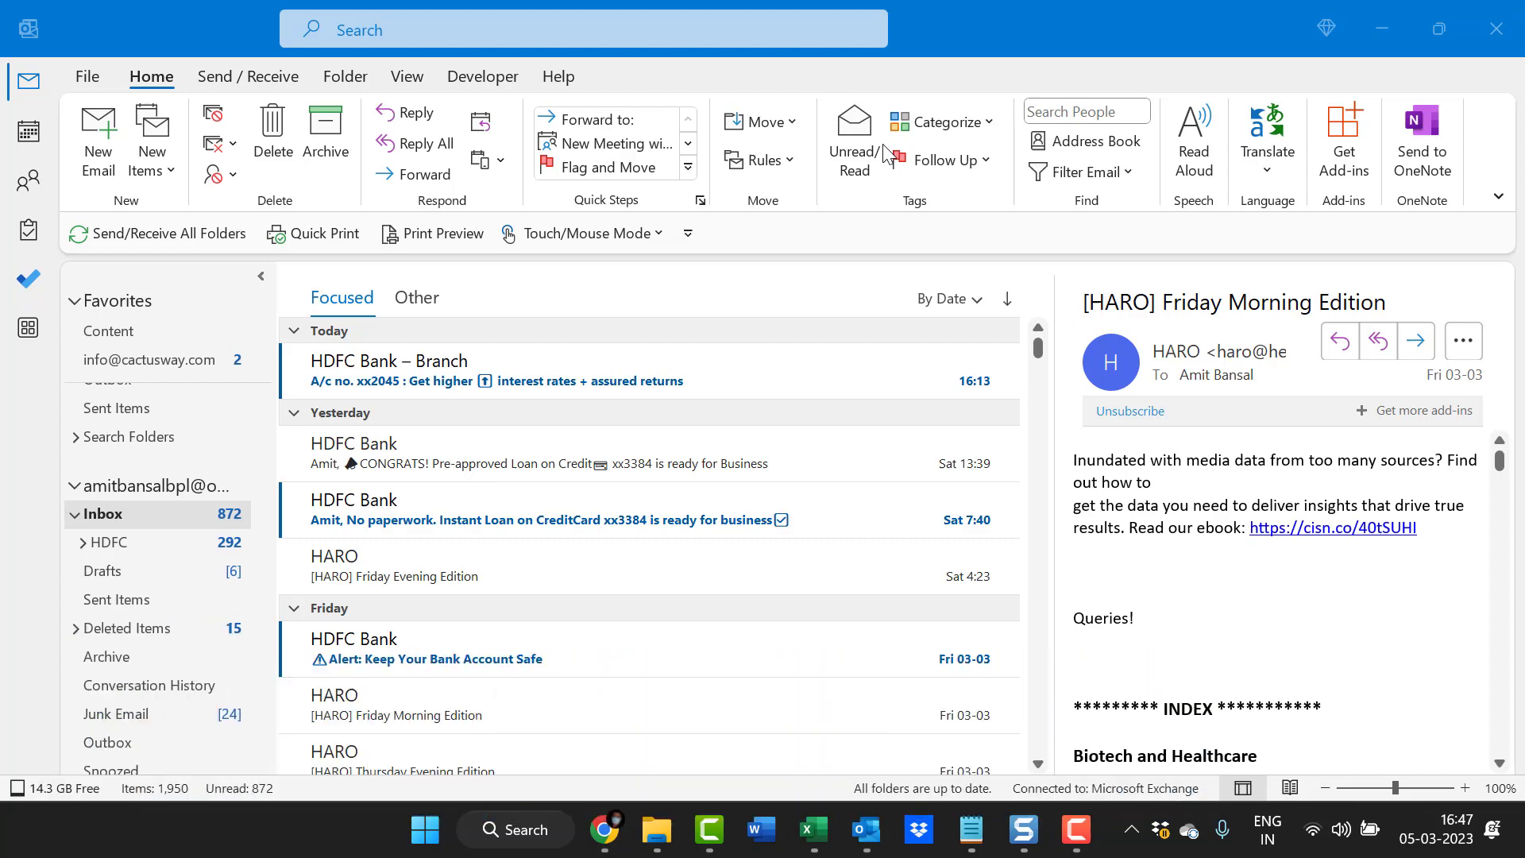
Review the Tracking options under Options > Mail, close the dialog, and go to Sent Items.
left_click(158, 233)
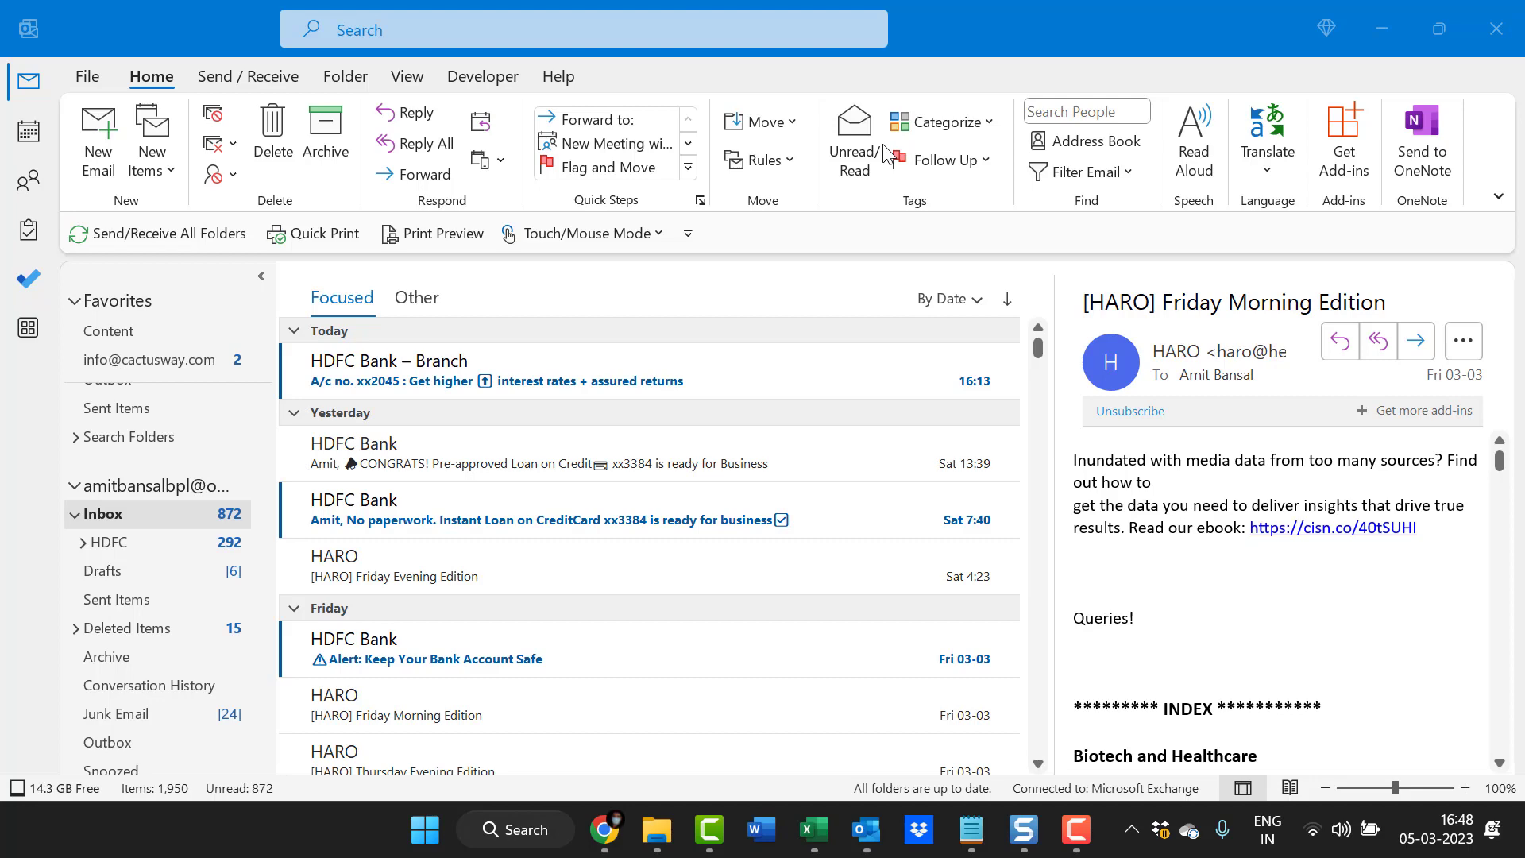
left_click(116, 599)
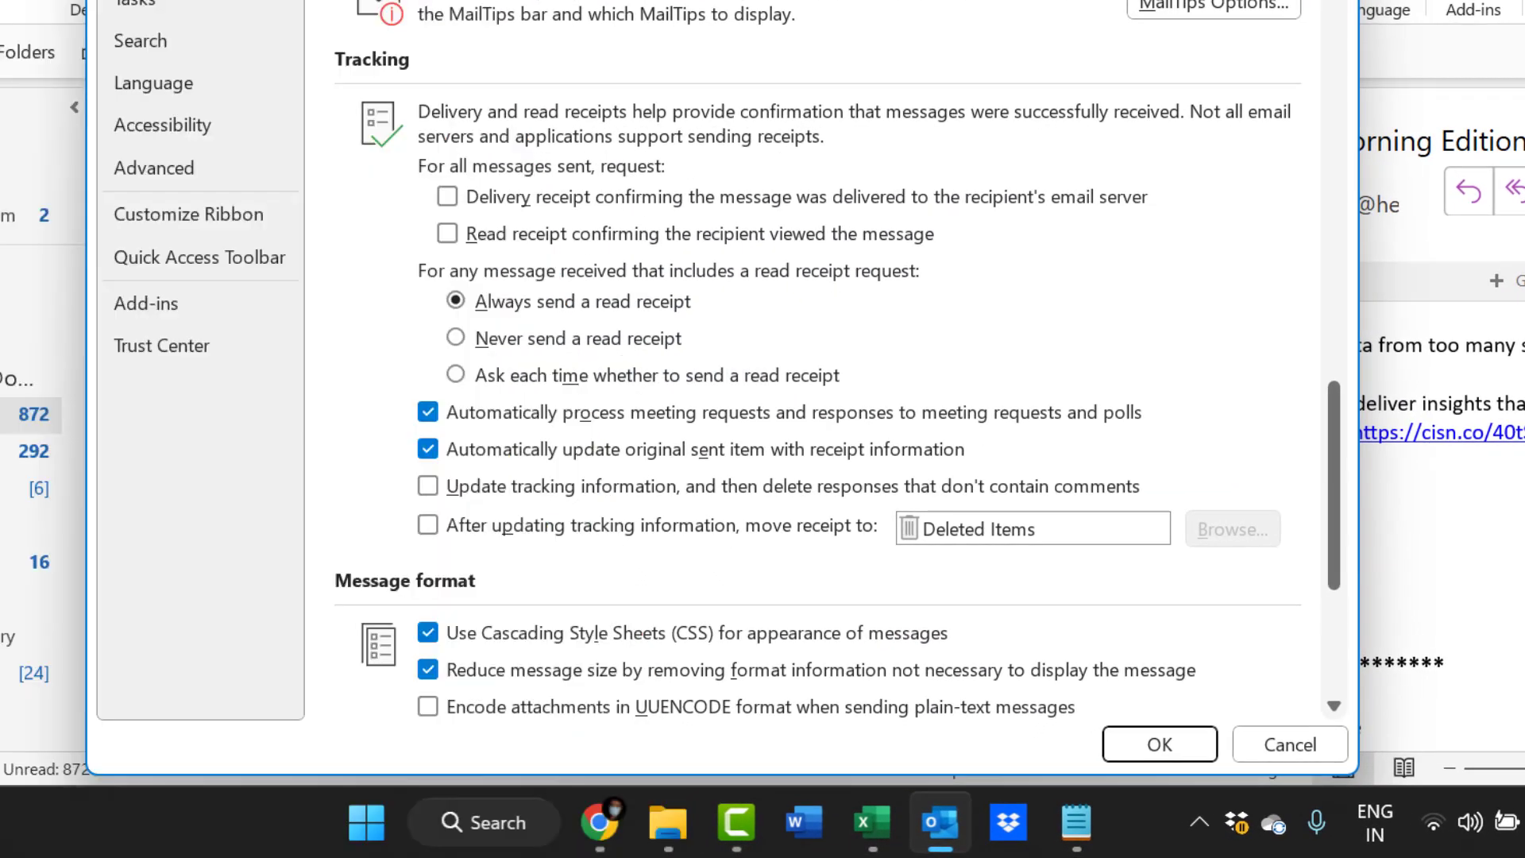
left_click(1158, 744)
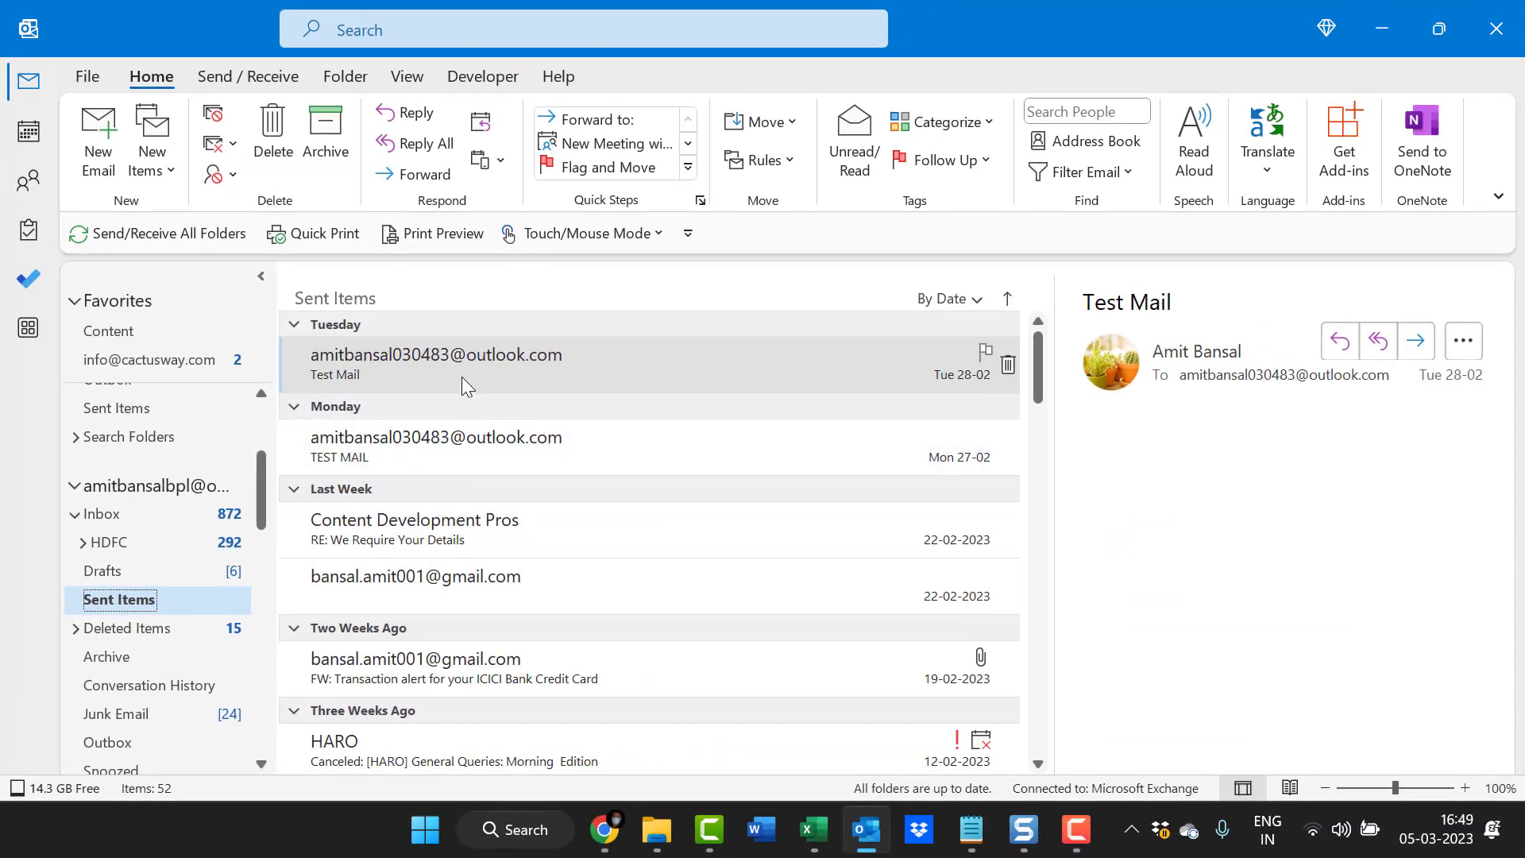
Open Test Mail in its own window and choose Recall This Message from Actions.
double_click(435, 364)
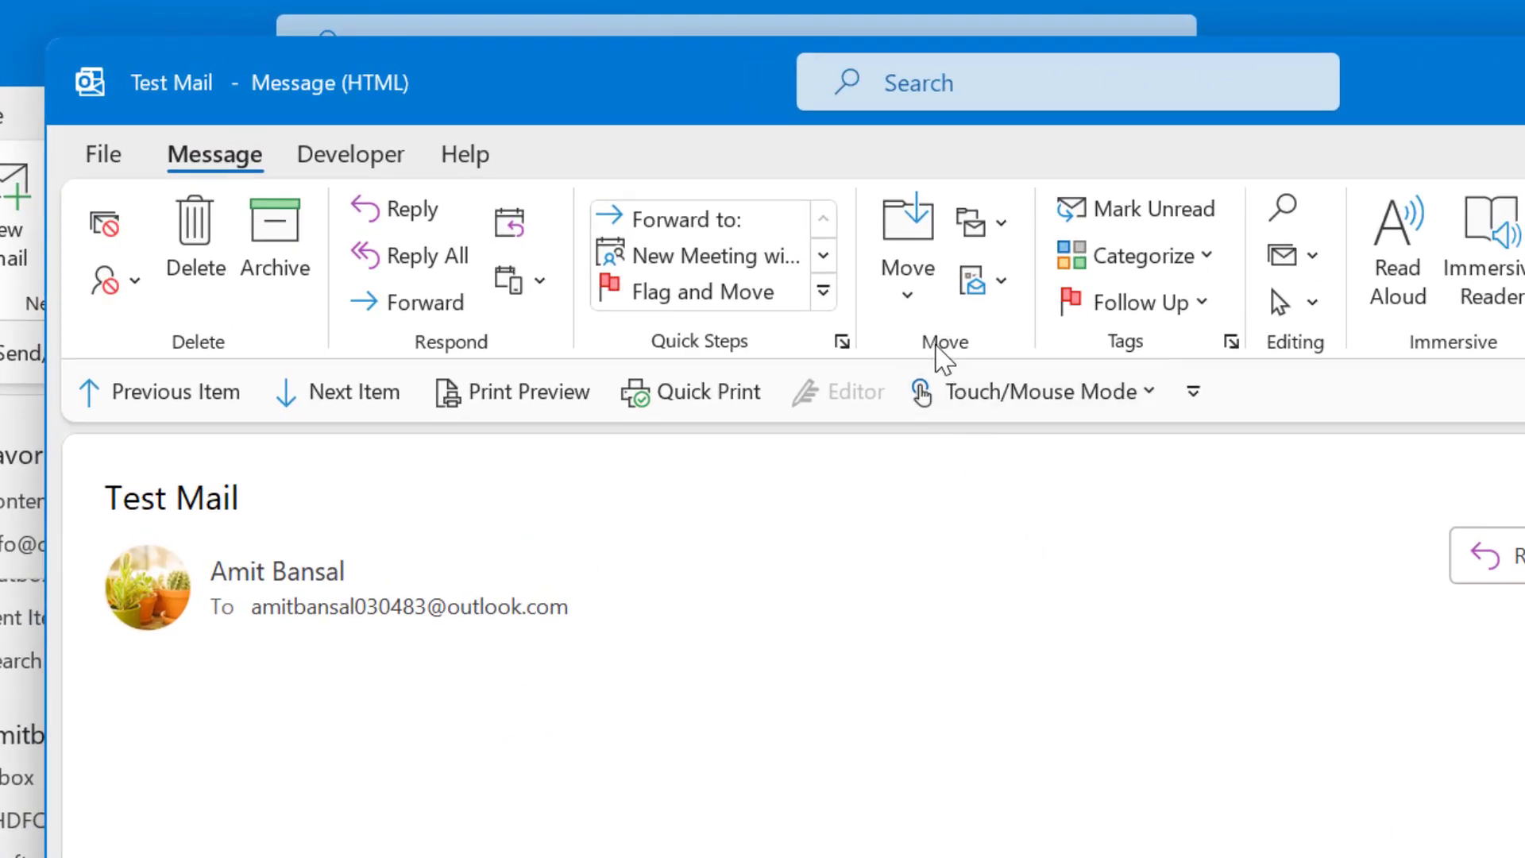
left_click(984, 280)
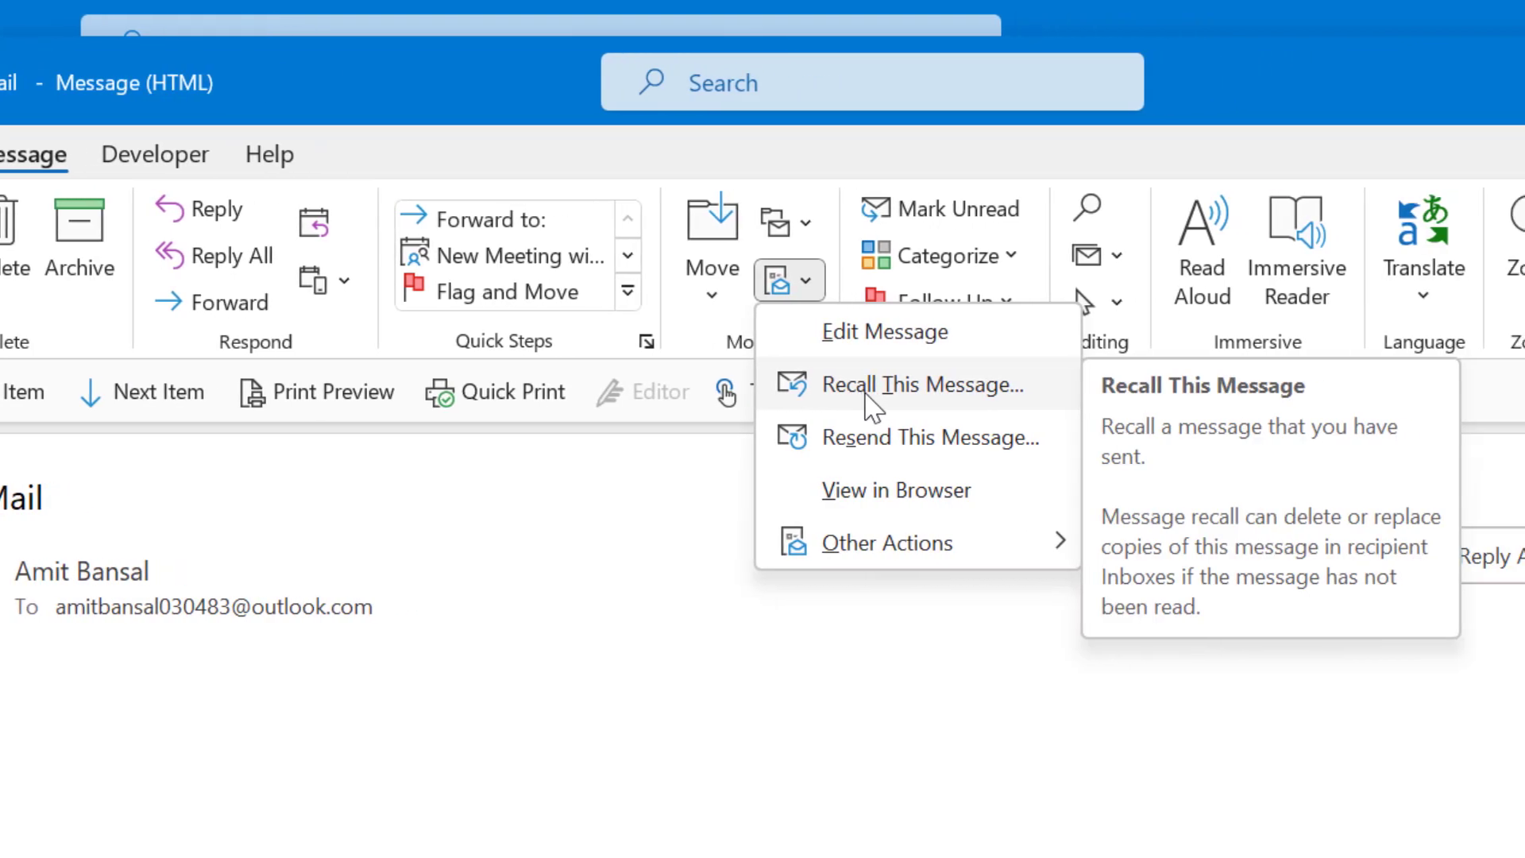
left_click(914, 383)
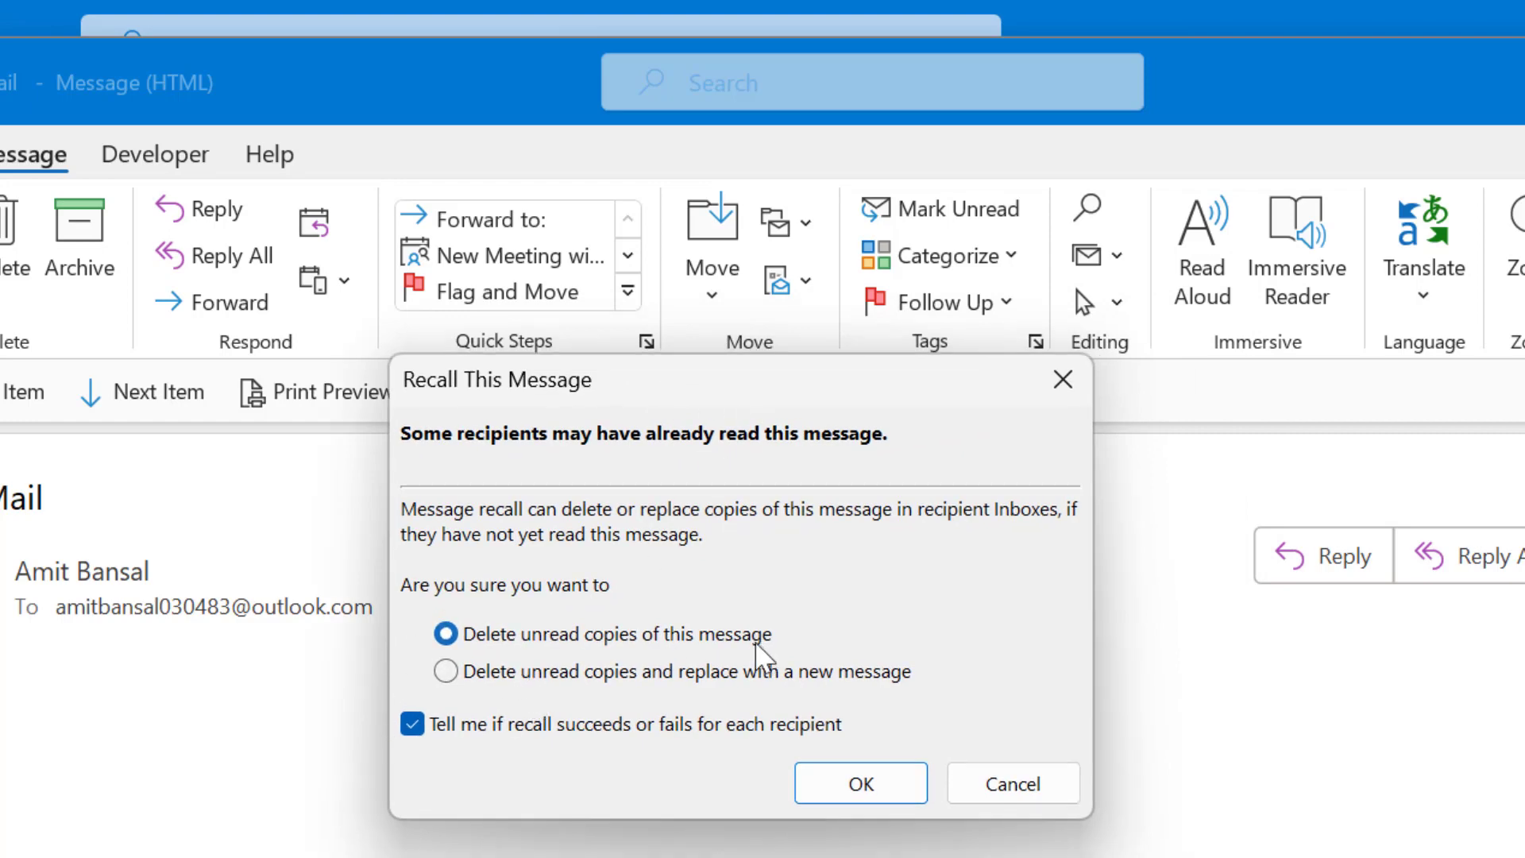
mouse_move(622, 661)
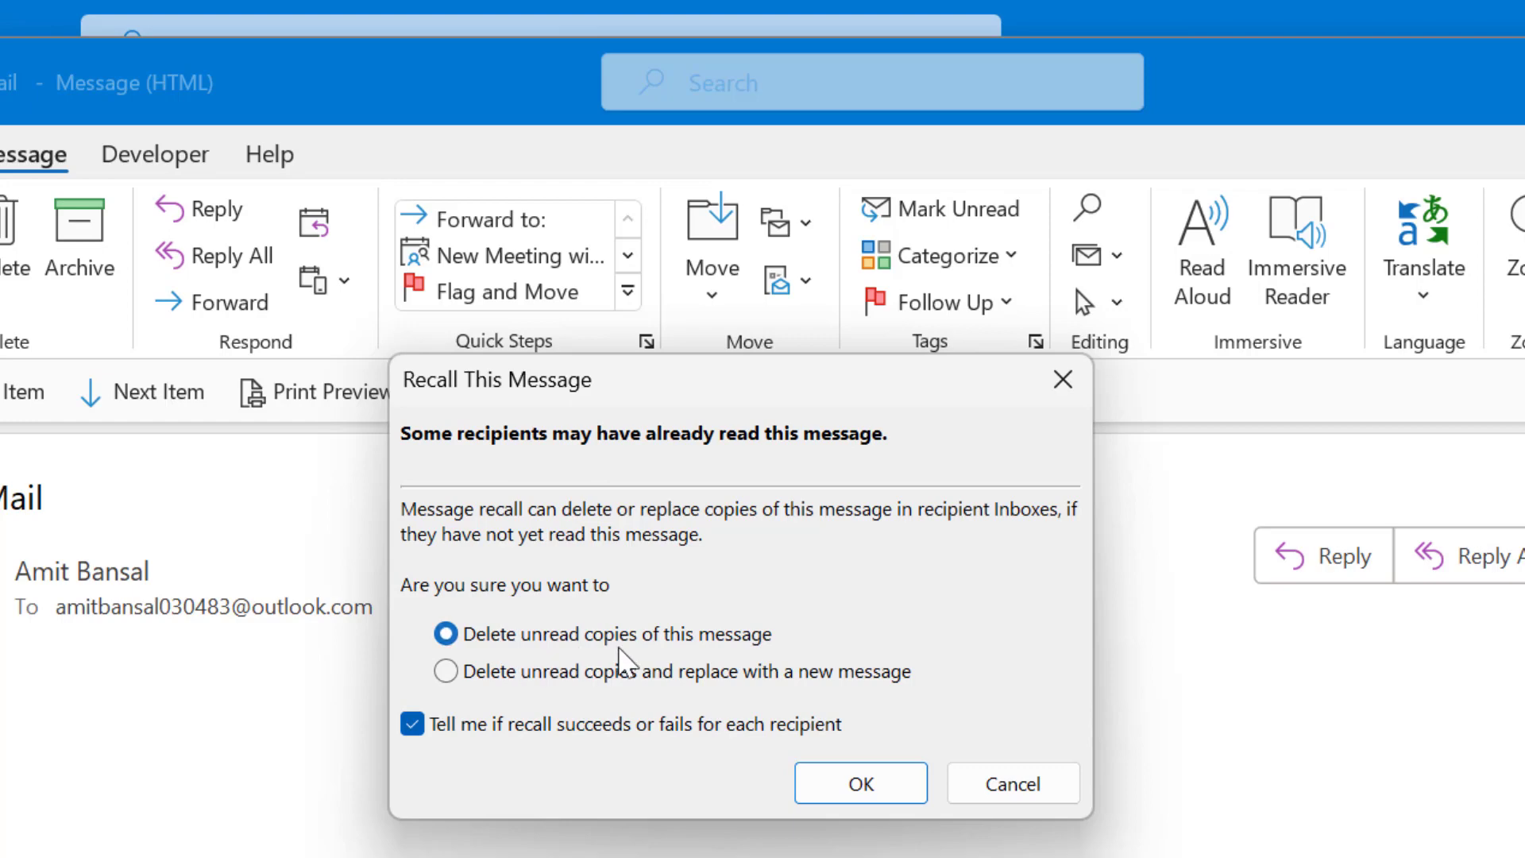
mouse_move(496, 705)
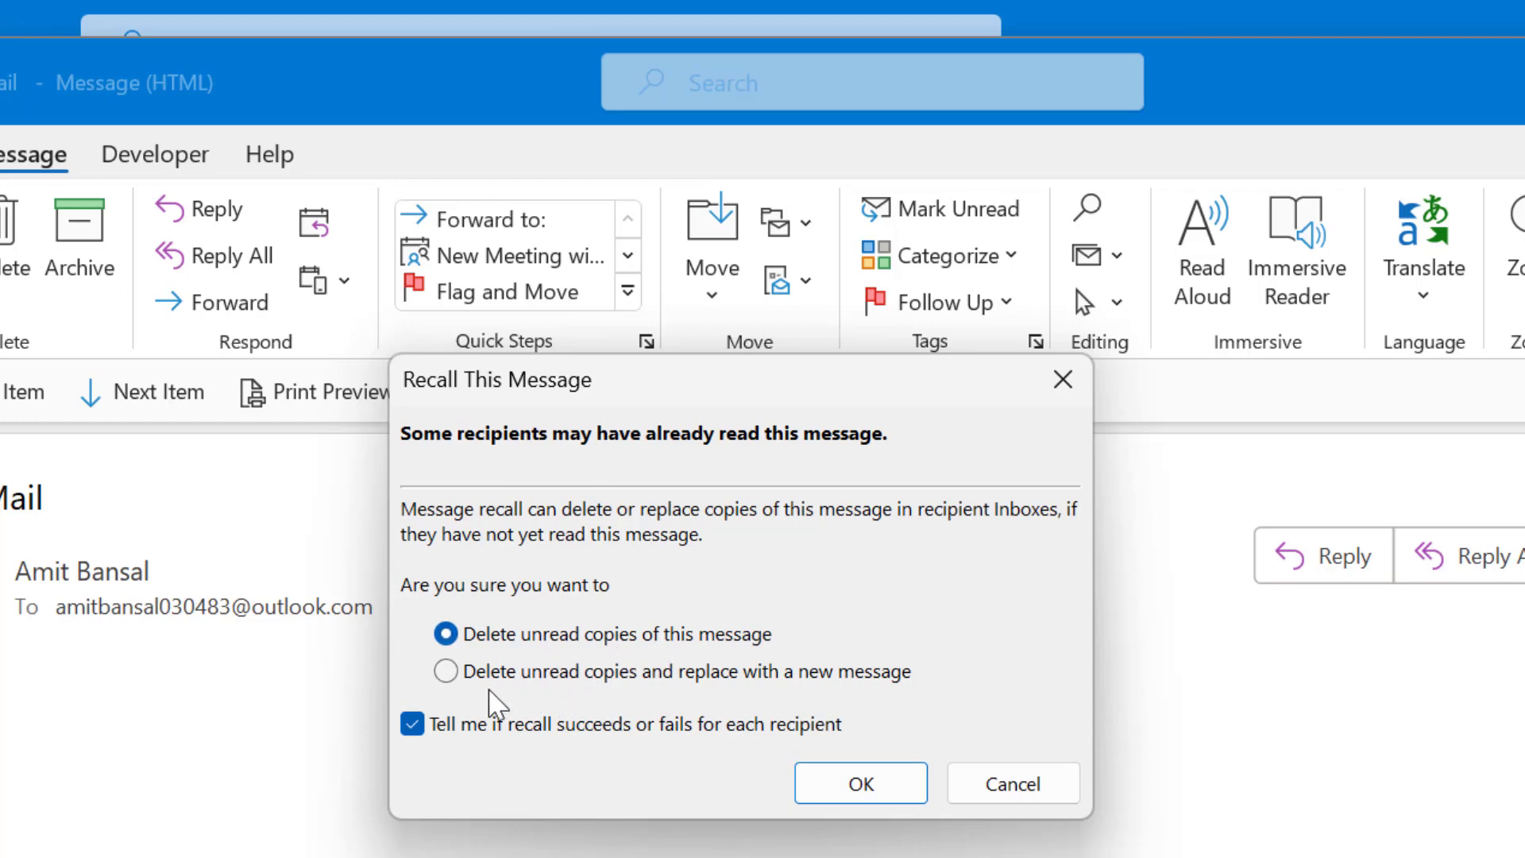
mouse_move(687, 701)
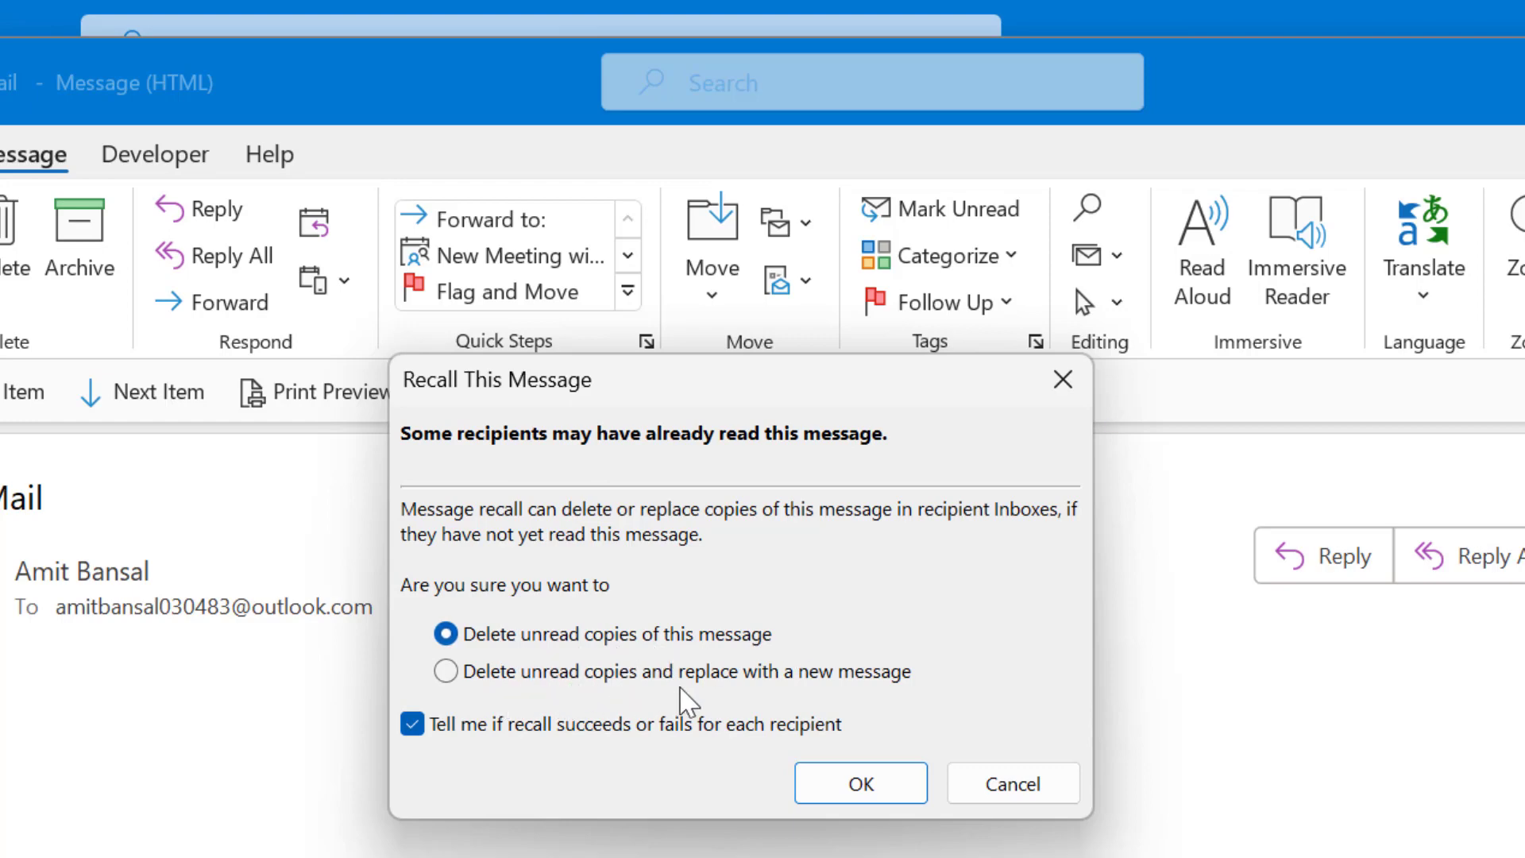
mouse_move(445, 634)
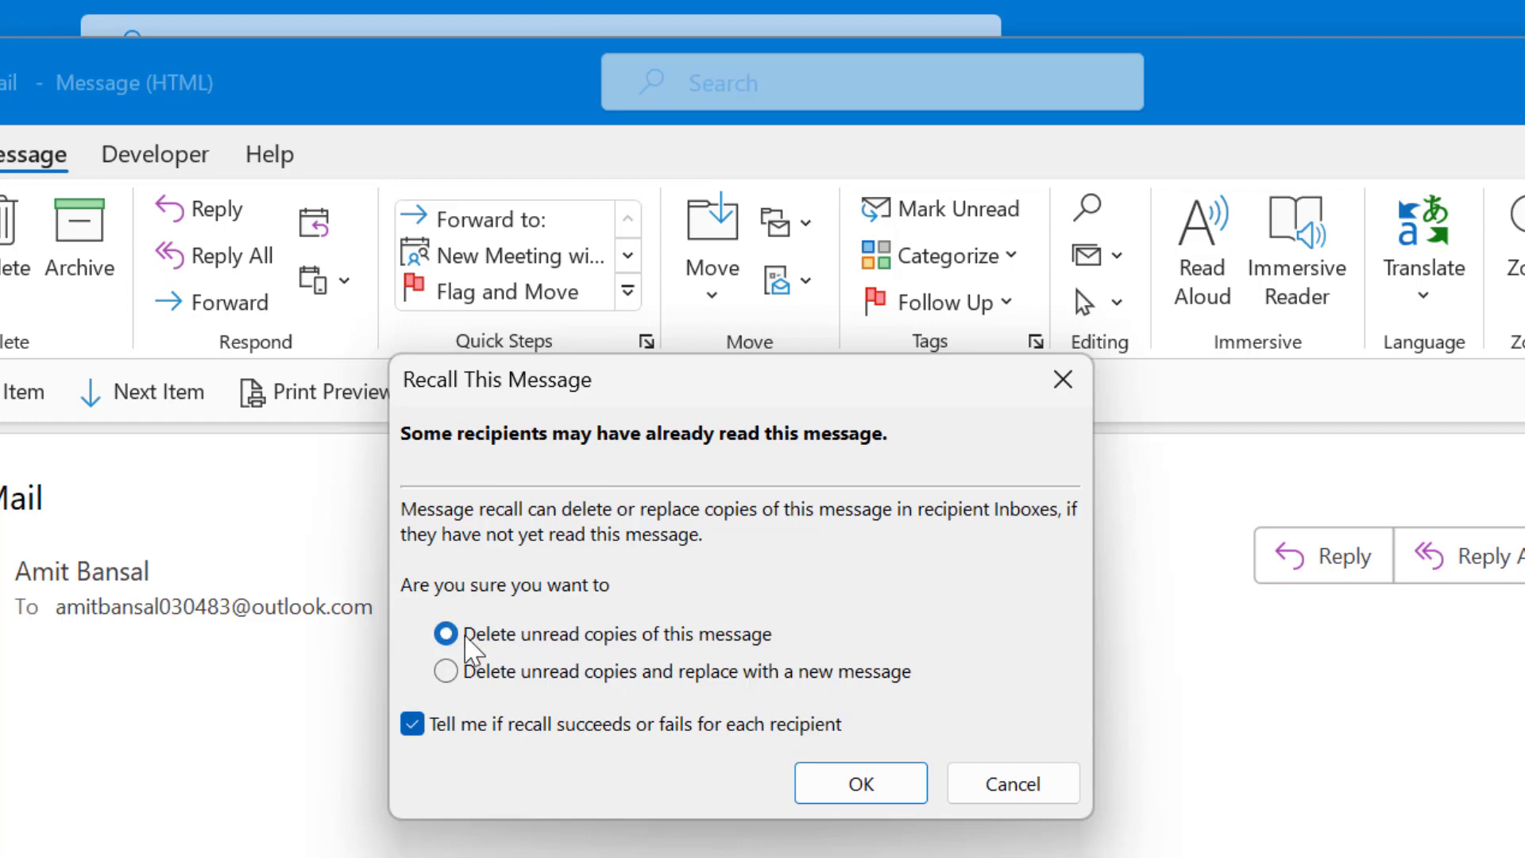
Keep 'Delete unread copies' with recipient notification selected and confirm the recall.
left_click(859, 781)
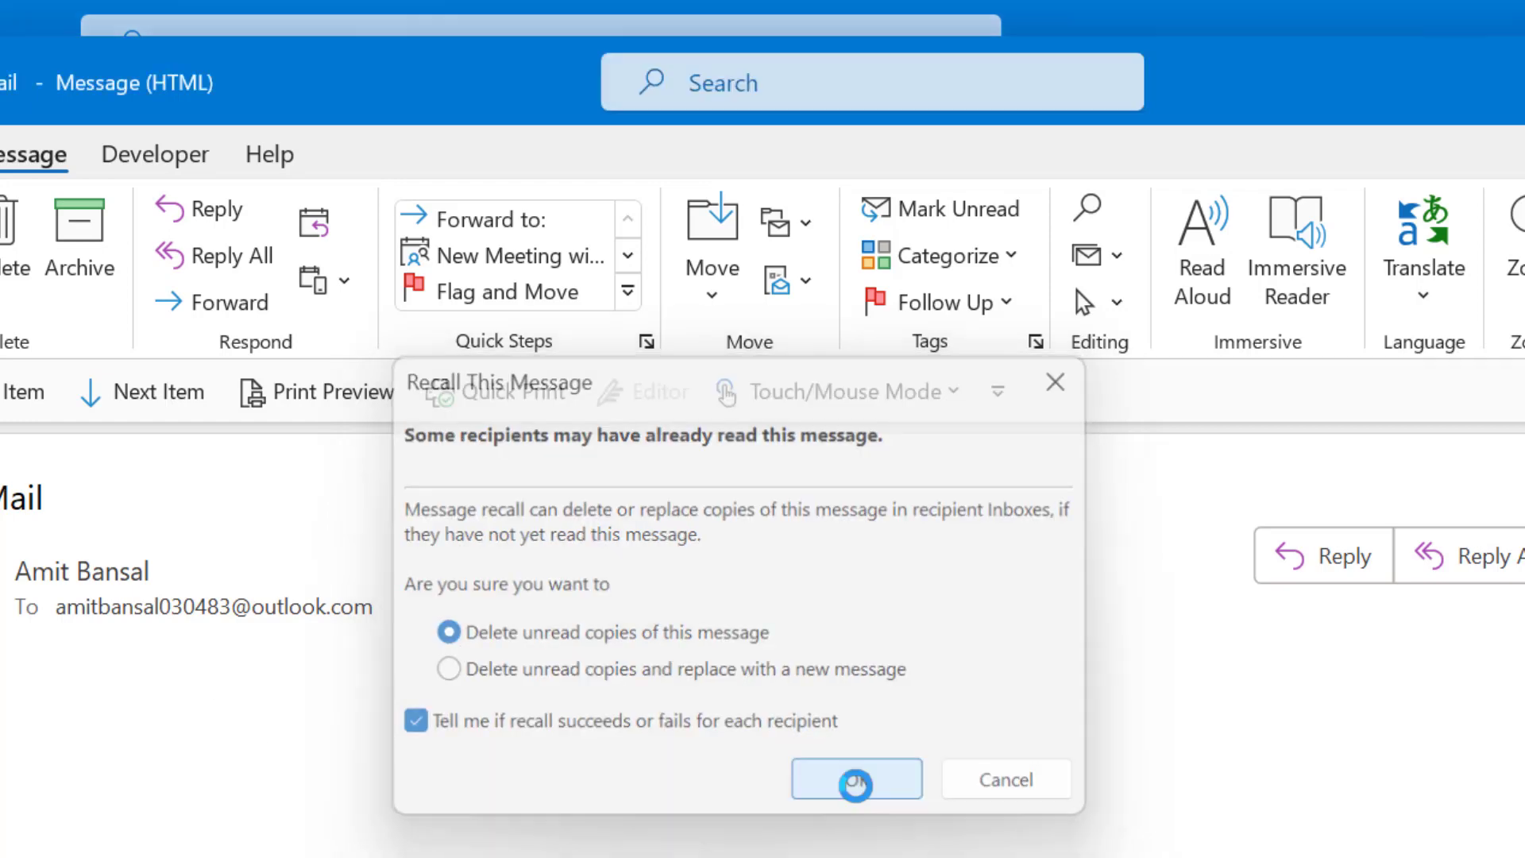
left_click(855, 778)
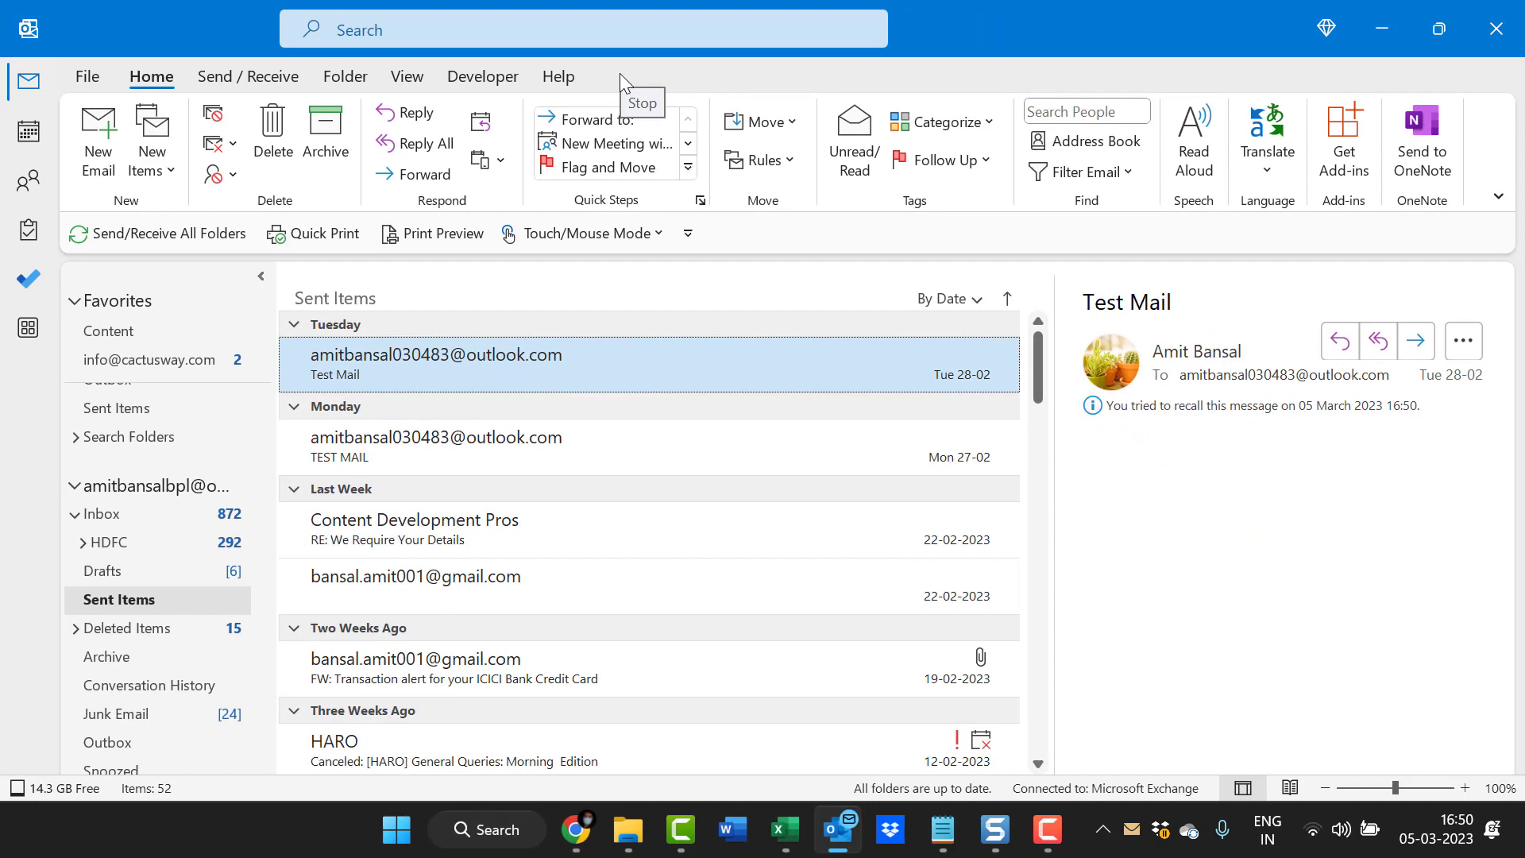
After seeing the 'You tried to recall this message' notice, return to the Inbox.
left_click(98, 513)
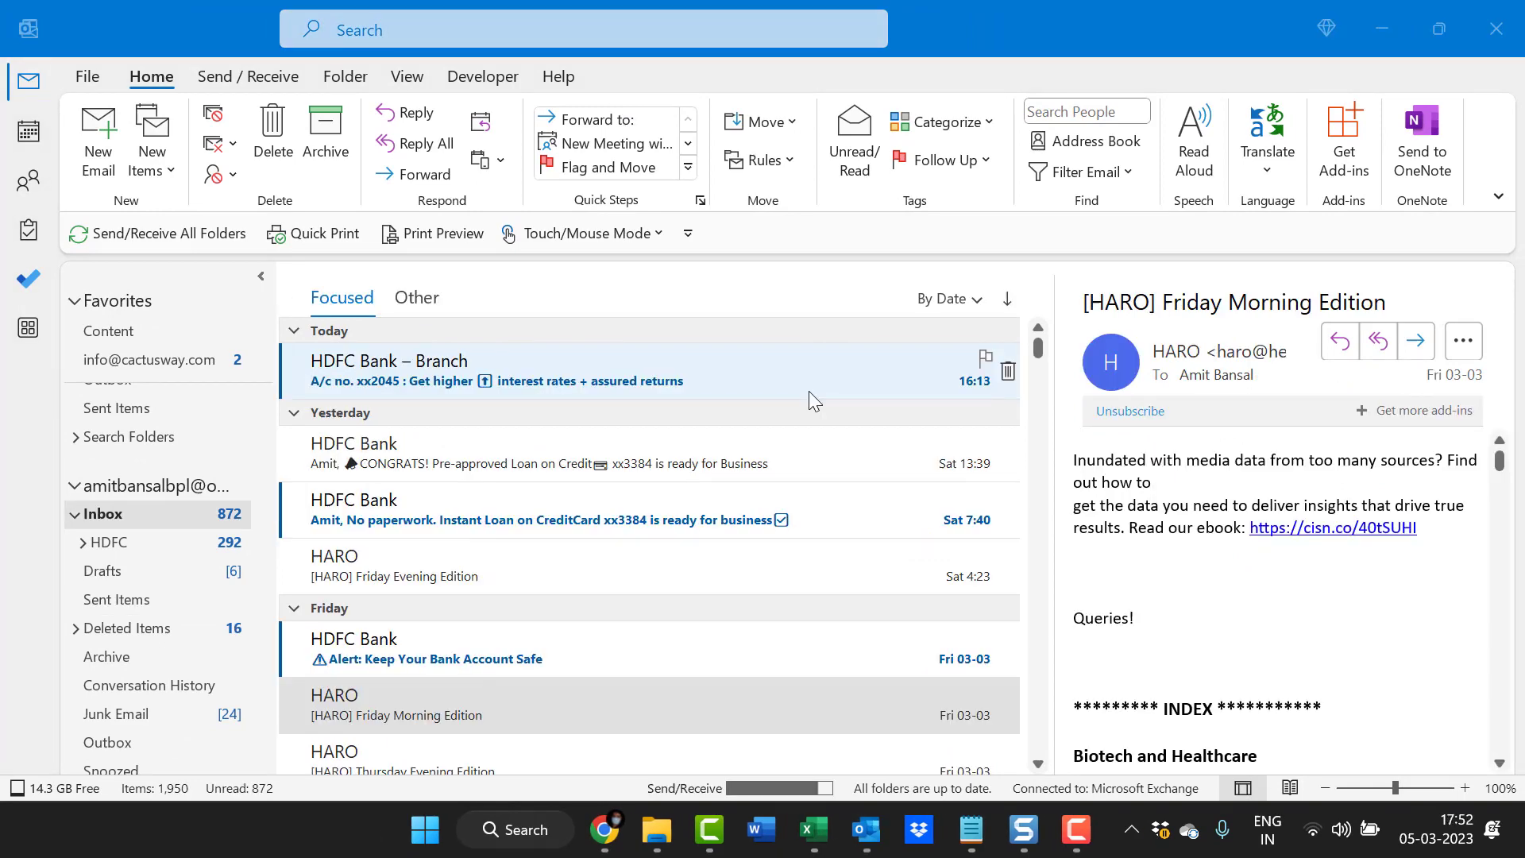